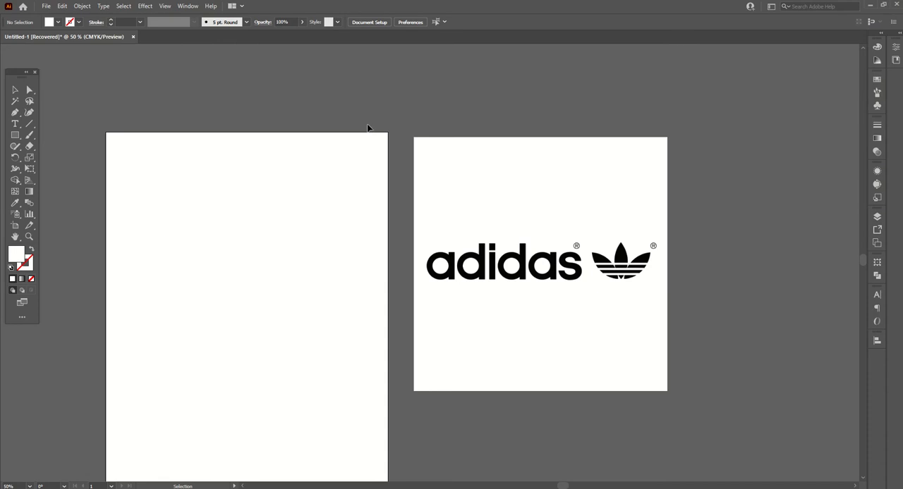
mouse_move(483, 235)
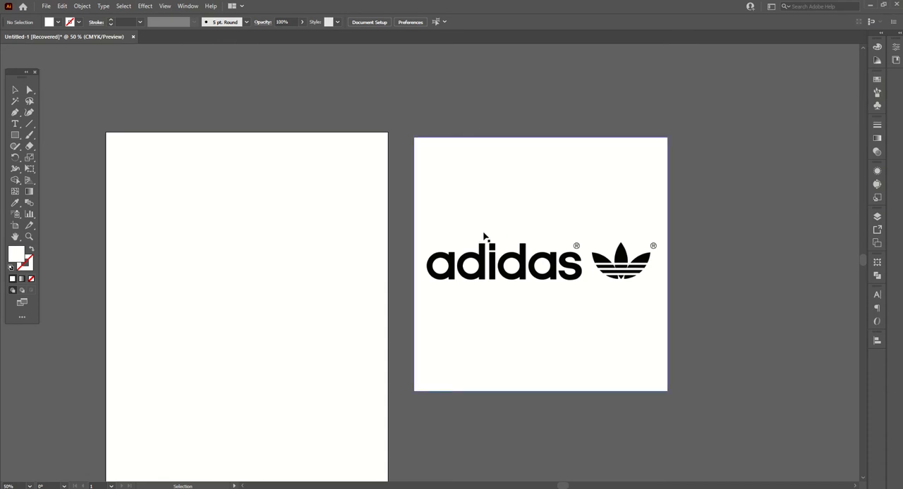
- Select the adidas image and drag it level with the artboard's top edge
left_click(539, 265)
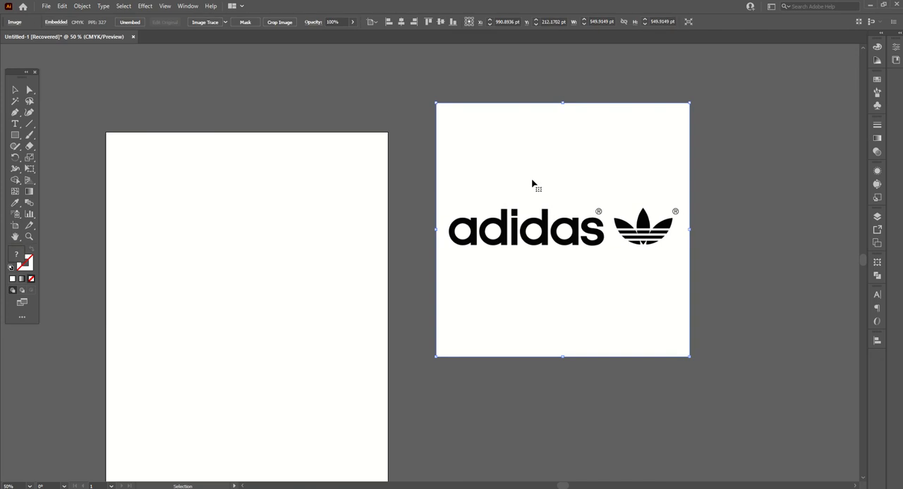
left_click_drag(532, 185, 554, 186)
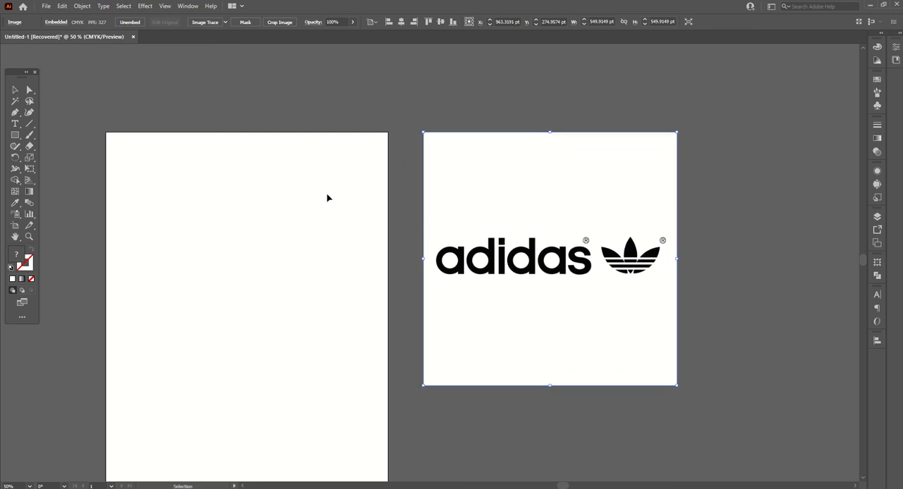
- Show the Image Trace panel from the Window menu
left_click(188, 5)
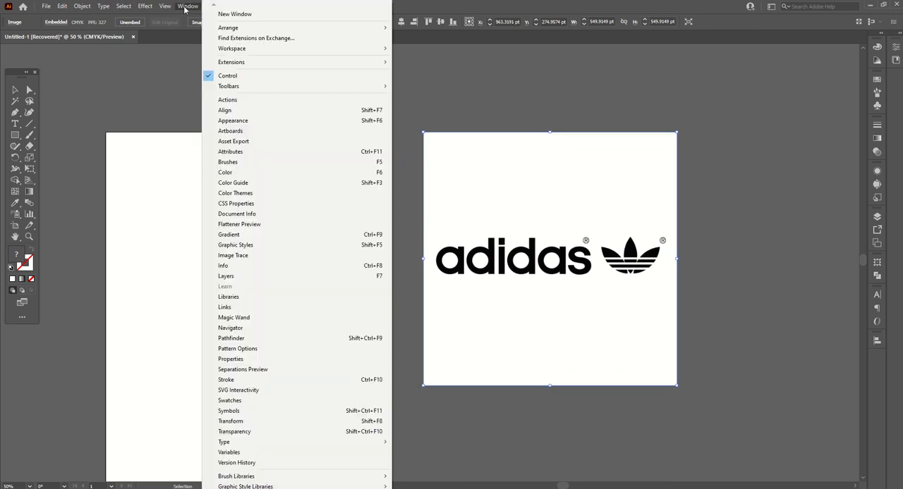
mouse_move(236, 204)
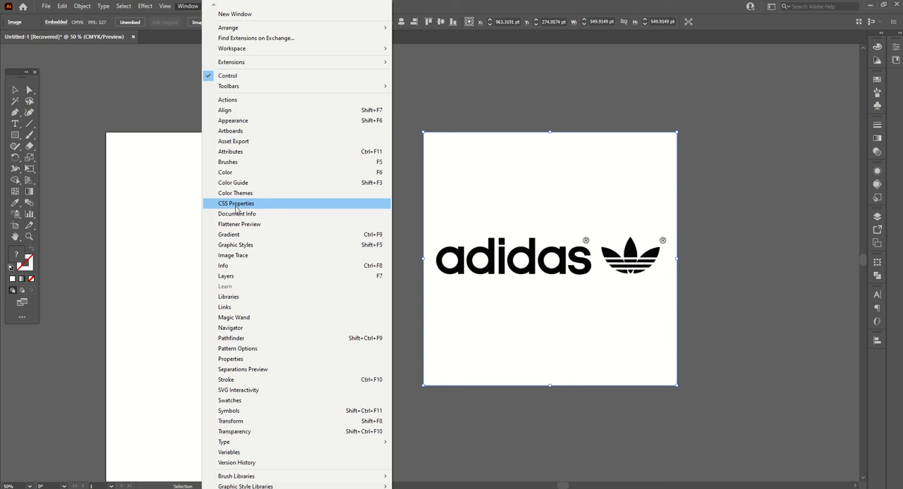
mouse_move(232, 256)
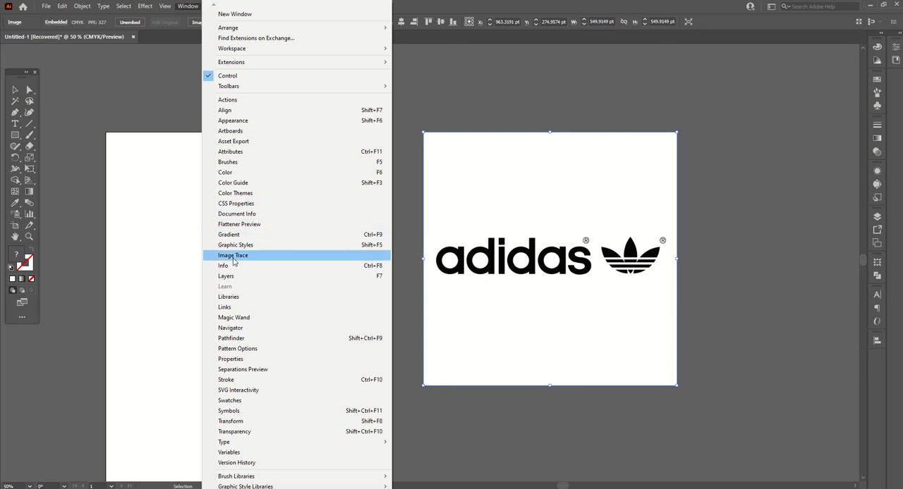
mouse_move(237, 262)
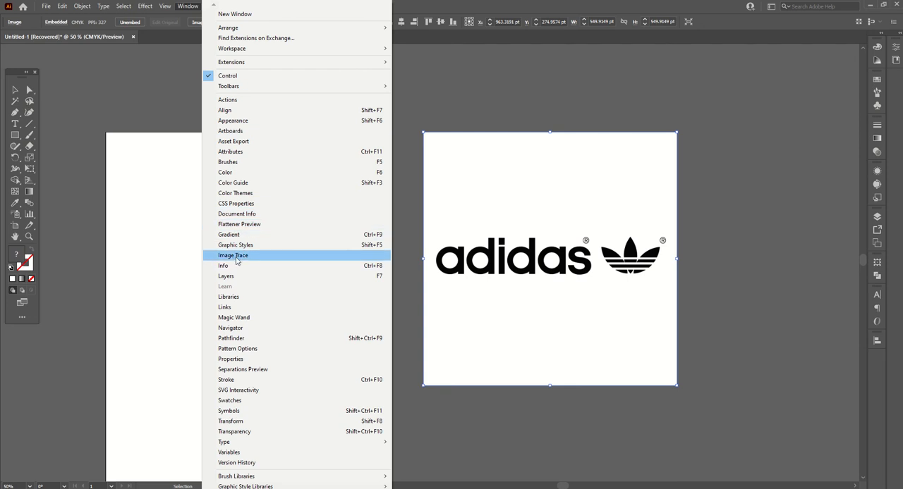
left_click(233, 255)
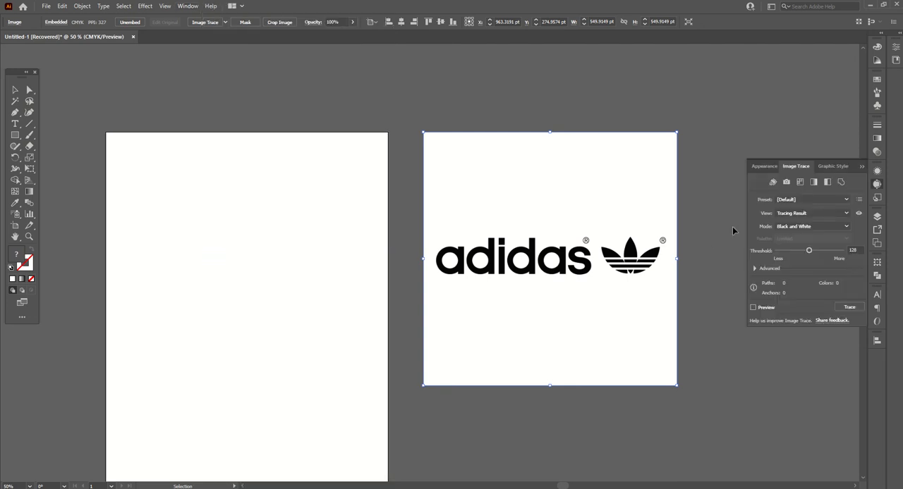
mouse_move(249, 93)
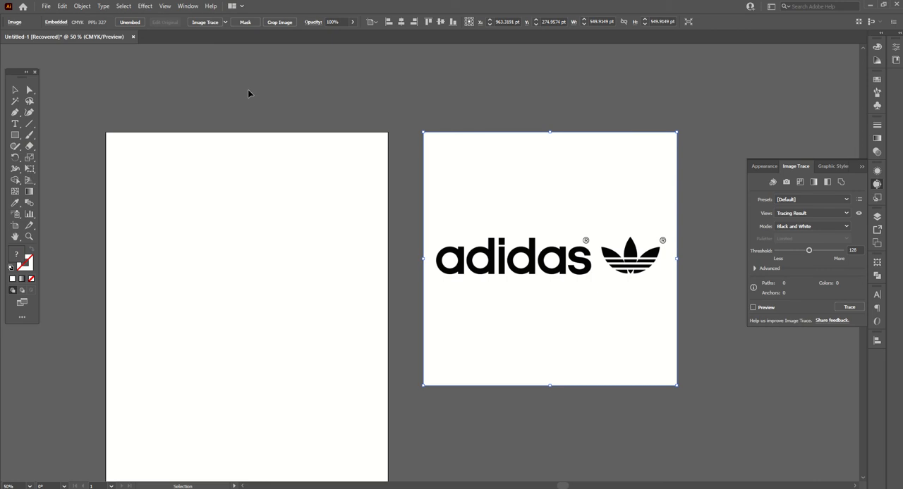
mouse_move(266, 89)
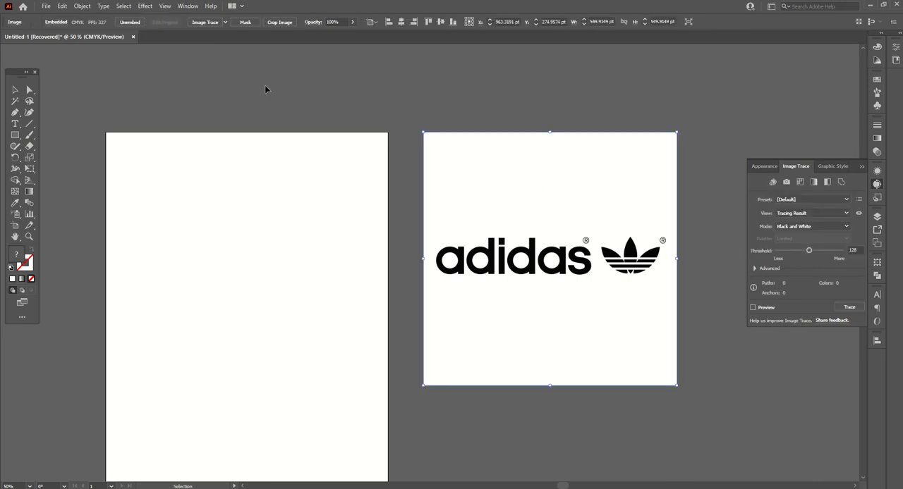
mouse_move(510, 188)
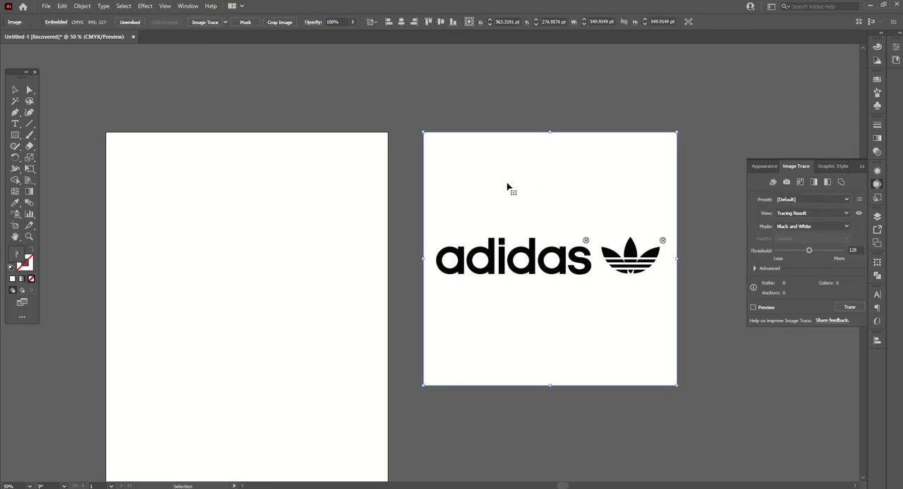
mouse_move(536, 233)
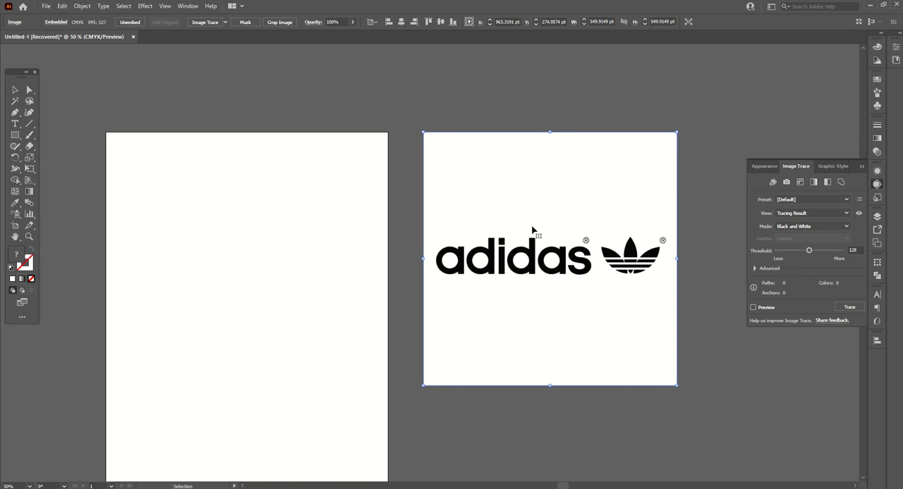
mouse_move(205, 22)
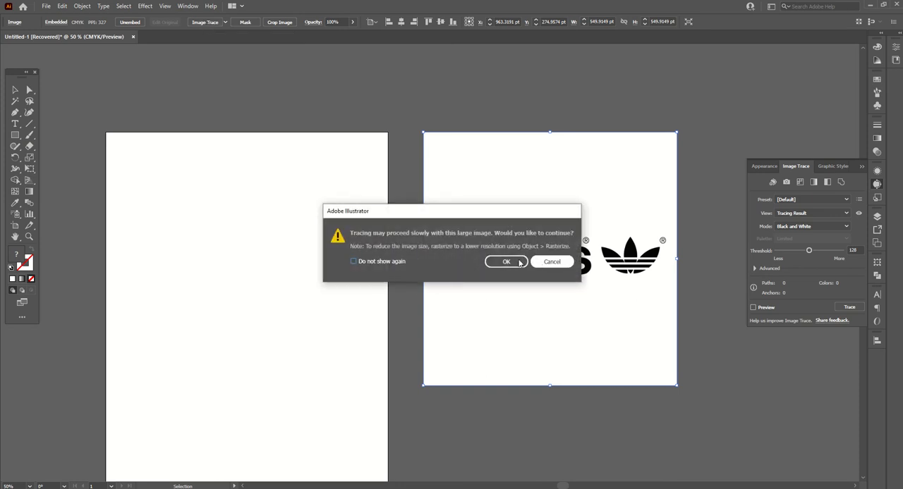
mouse_move(391, 242)
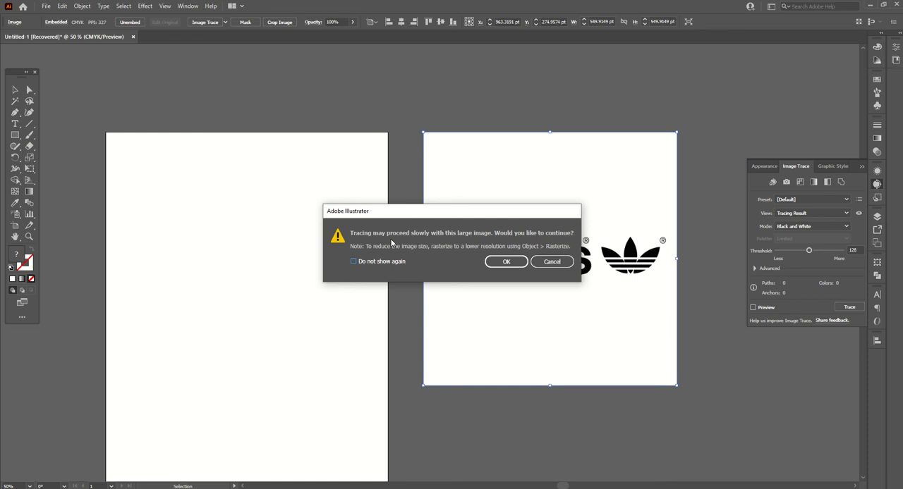
mouse_move(487, 243)
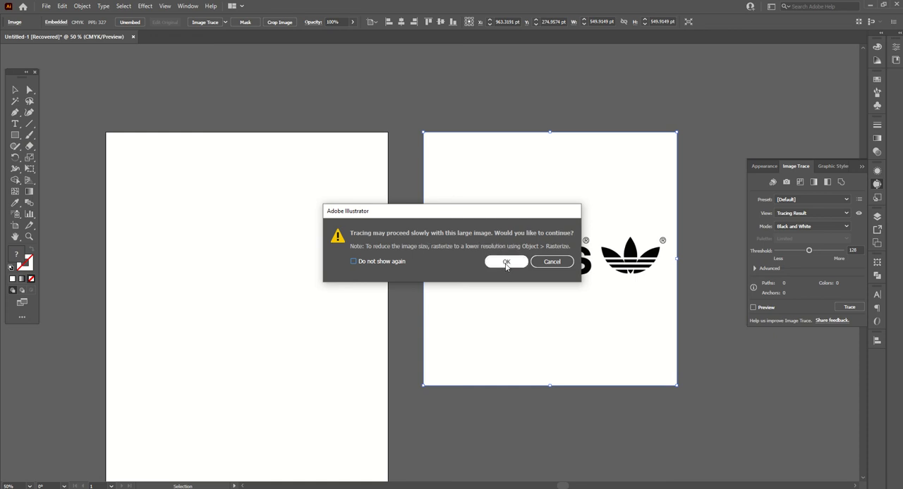
- Trace the large logo image, confirming the warning, with Black and White mode
left_click(505, 262)
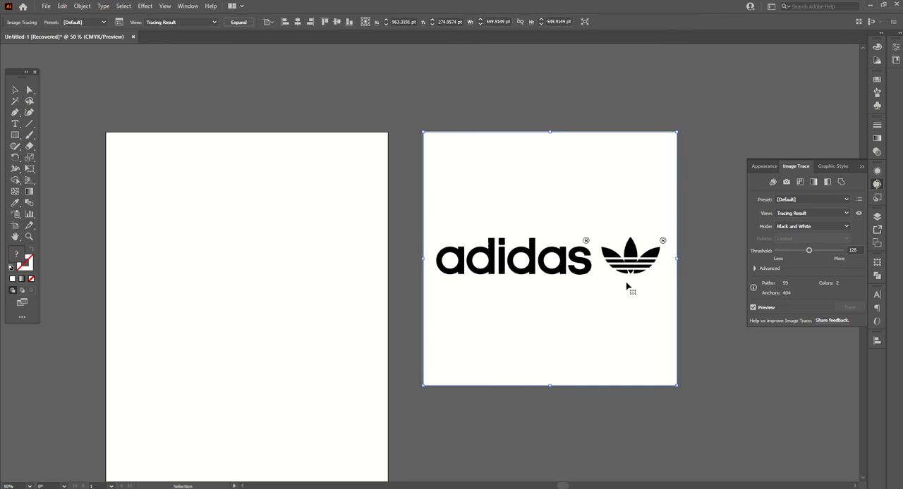
mouse_move(679, 273)
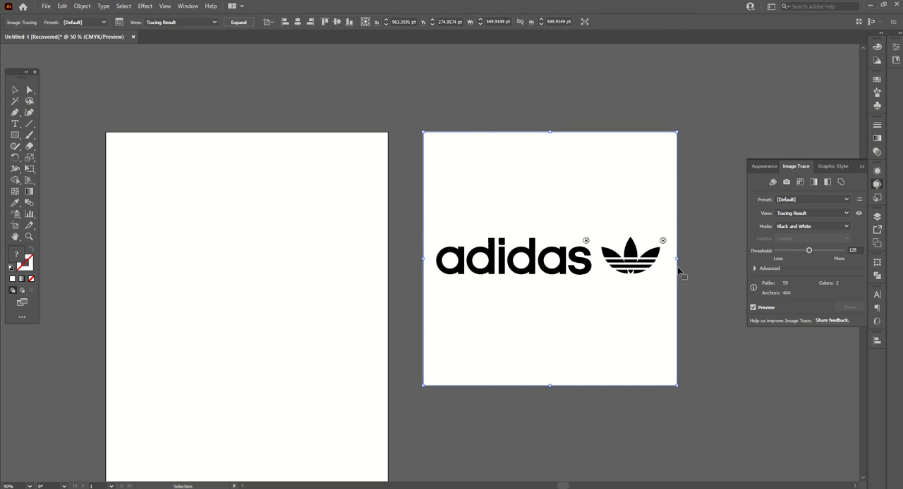
mouse_move(758, 248)
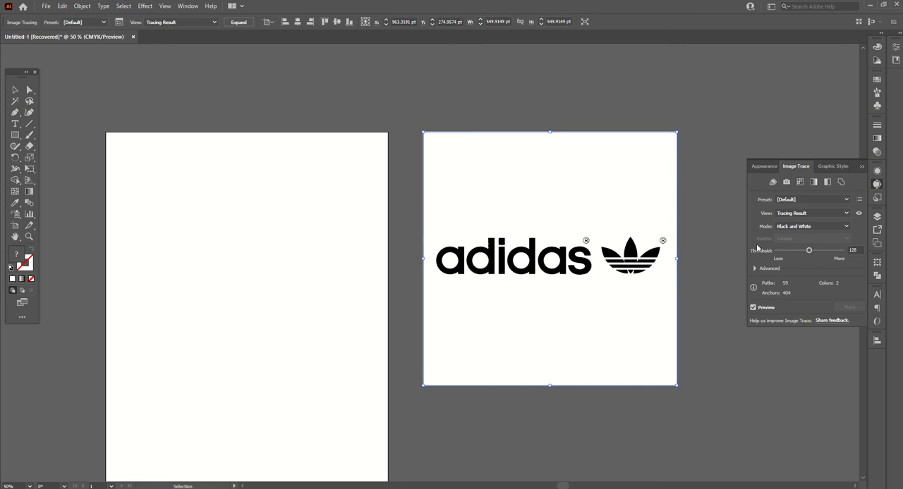
left_click(811, 226)
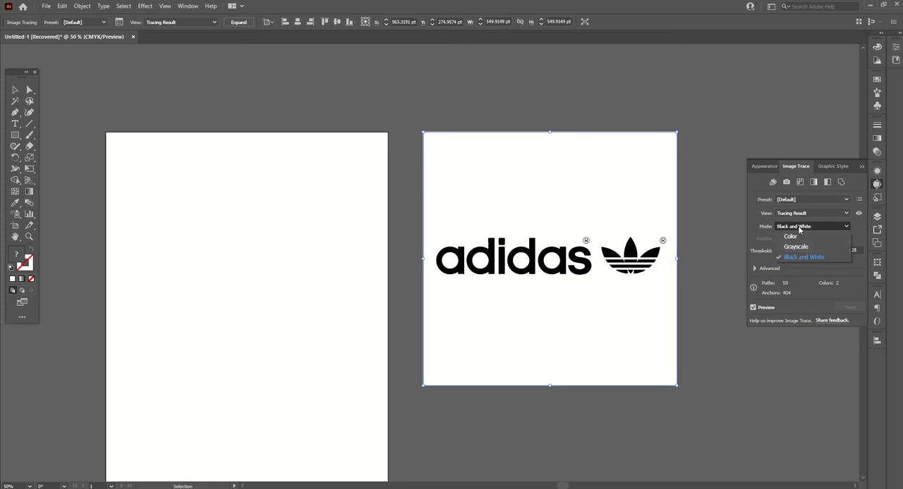
left_click(803, 257)
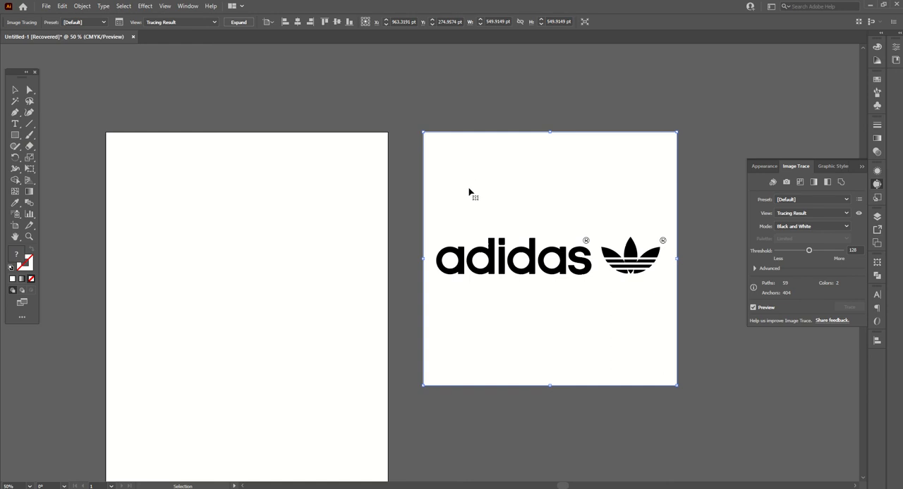
- Expand the traced logo into vector paths via Object > Expand with Object and Fill
left_click(82, 6)
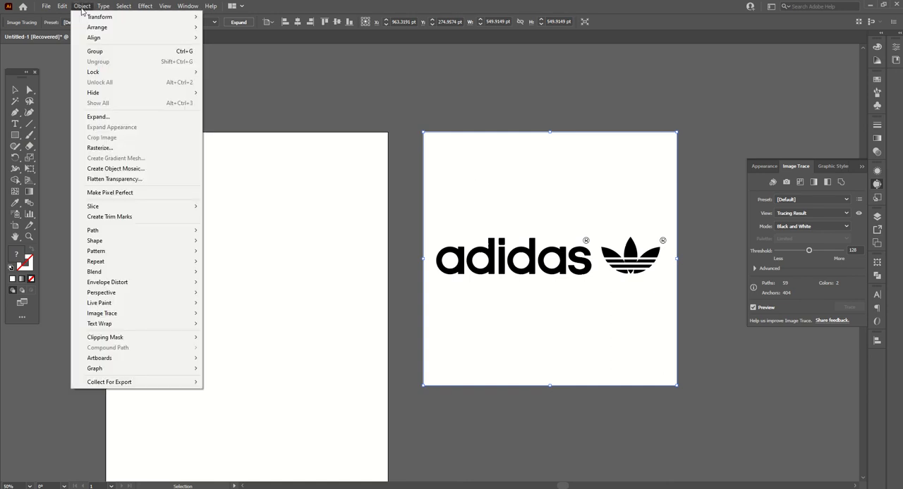
mouse_move(97, 116)
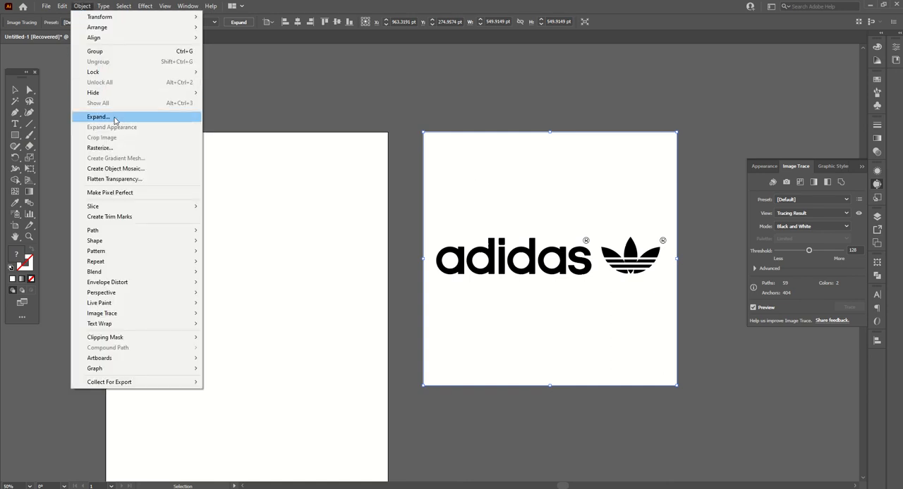
left_click(98, 116)
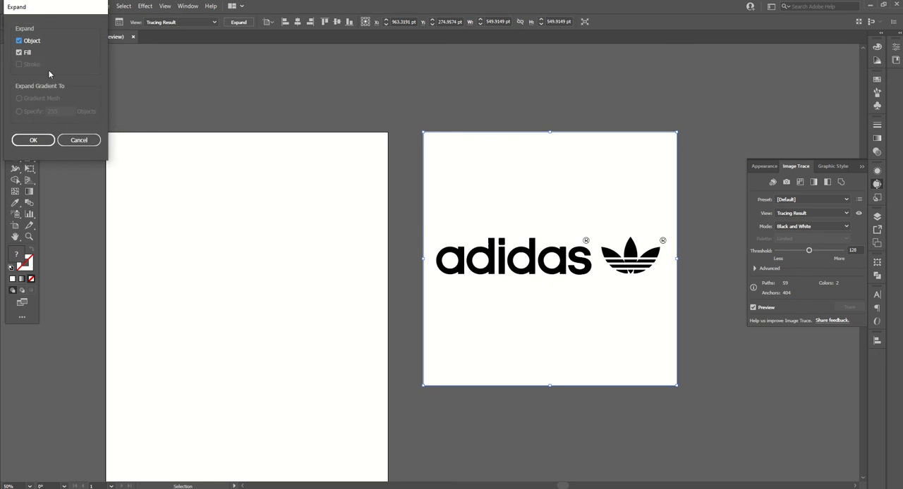
mouse_move(28, 62)
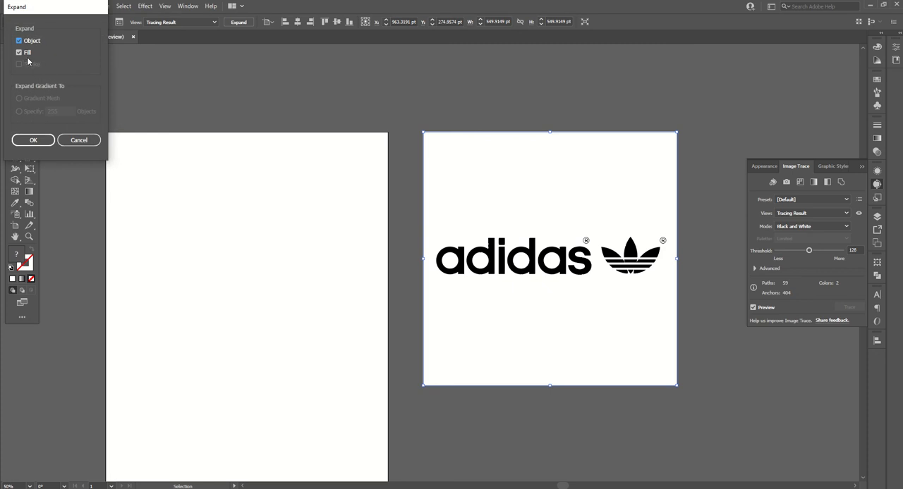
left_click(32, 139)
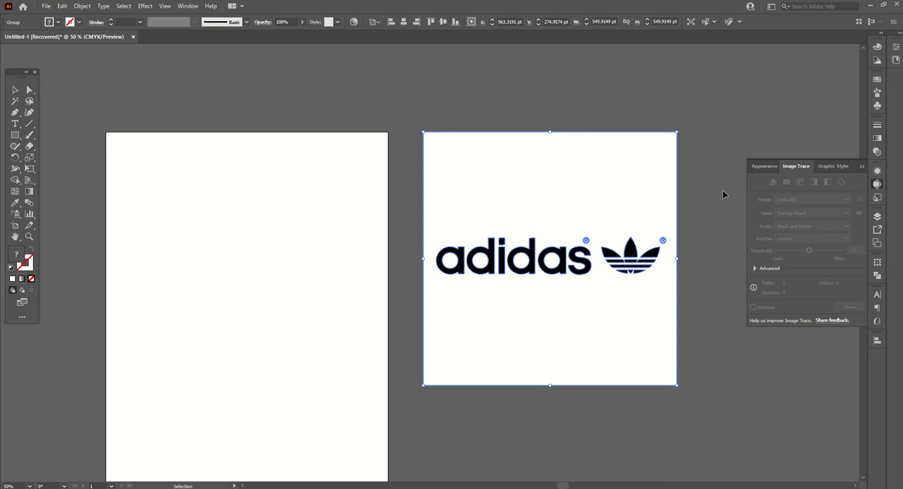
- Open the context menu on the expanded logo group
right_click(487, 188)
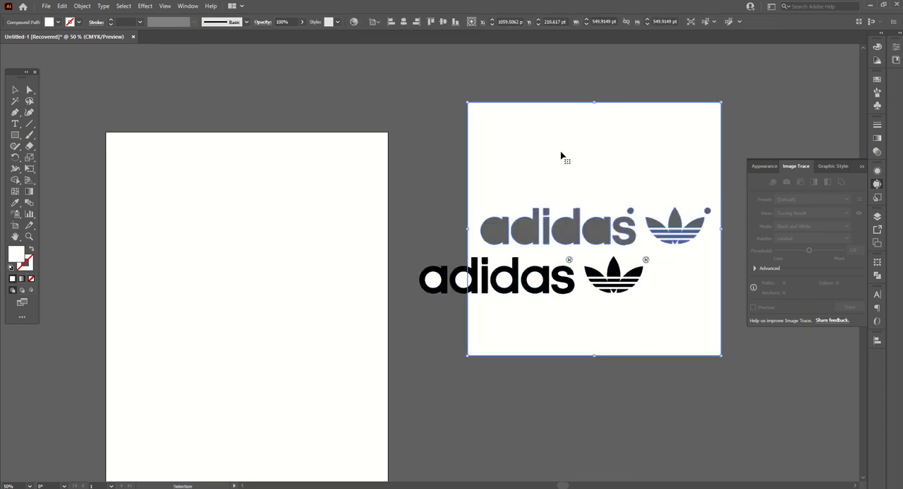
mouse_move(578, 266)
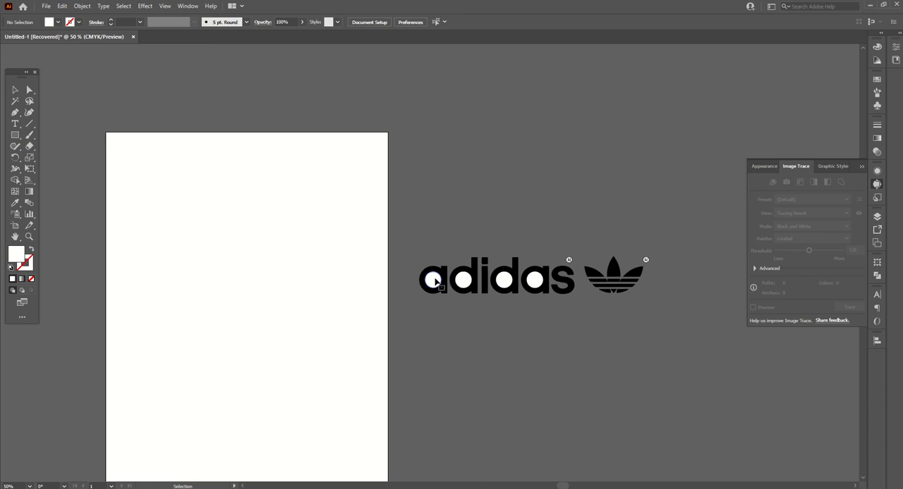
mouse_move(515, 282)
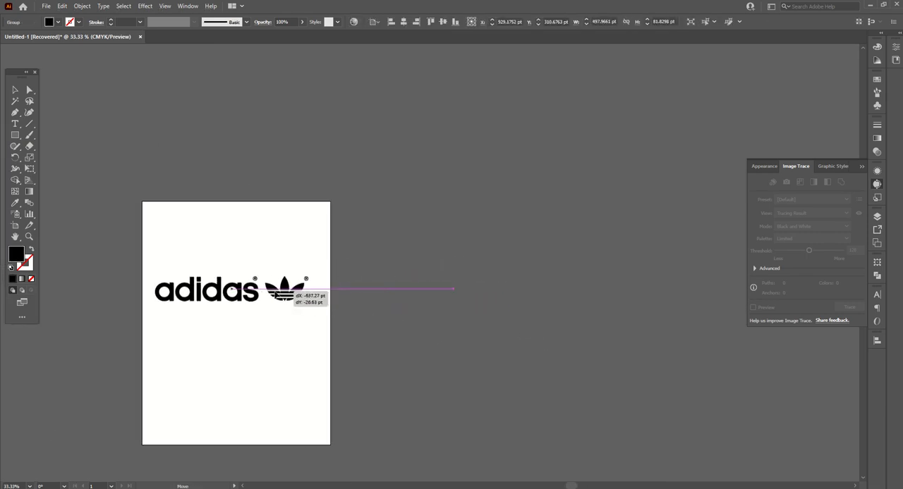
- Drag the black logo group onto the artboard's upper middle
left_click_drag(240, 289, 413, 314)
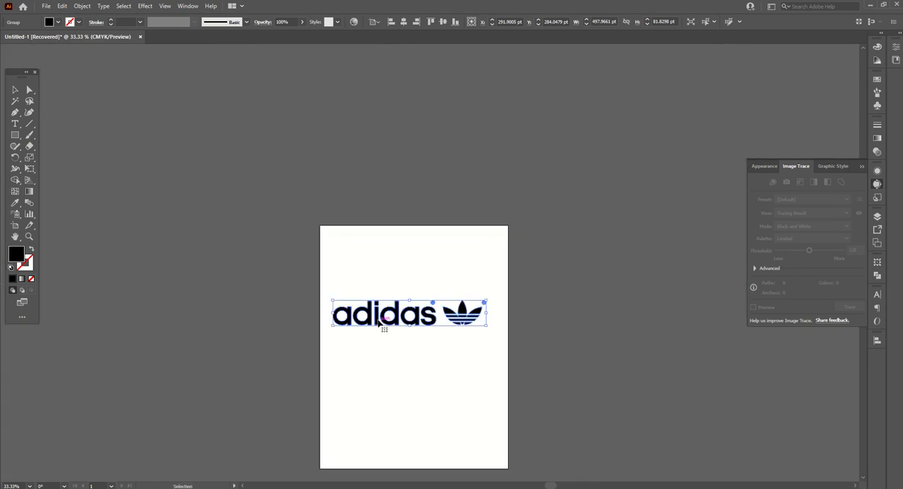